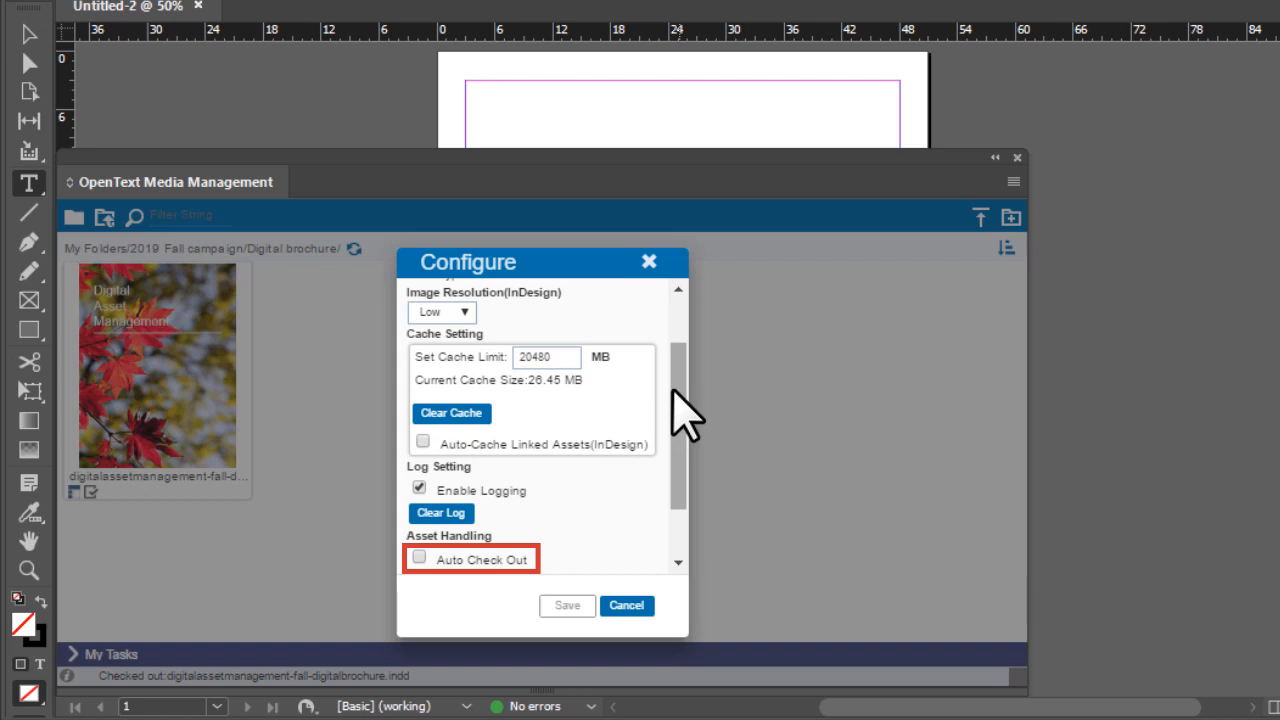
Dismiss the OTMM configuration and open the checked-out fall digital brochure.
{"action": "left_click", "coordinate": [626, 605]}
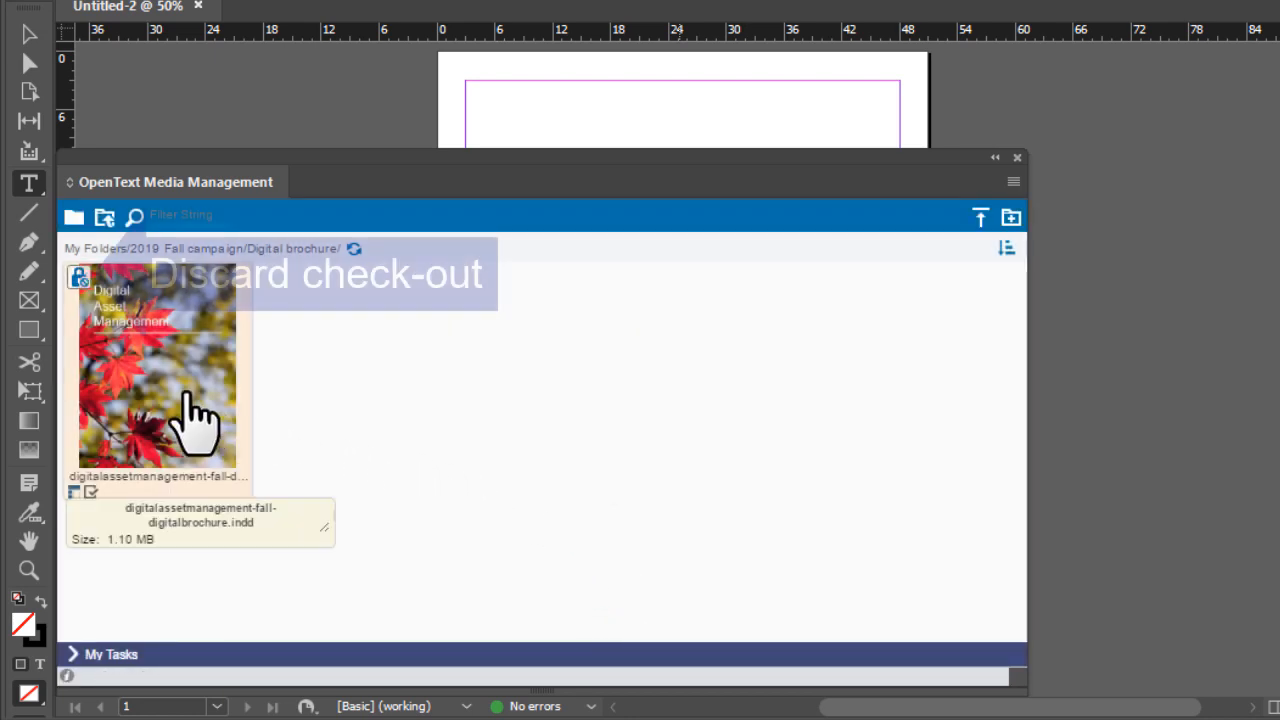
{"action": "mouse_move", "coordinate": [195, 420]}
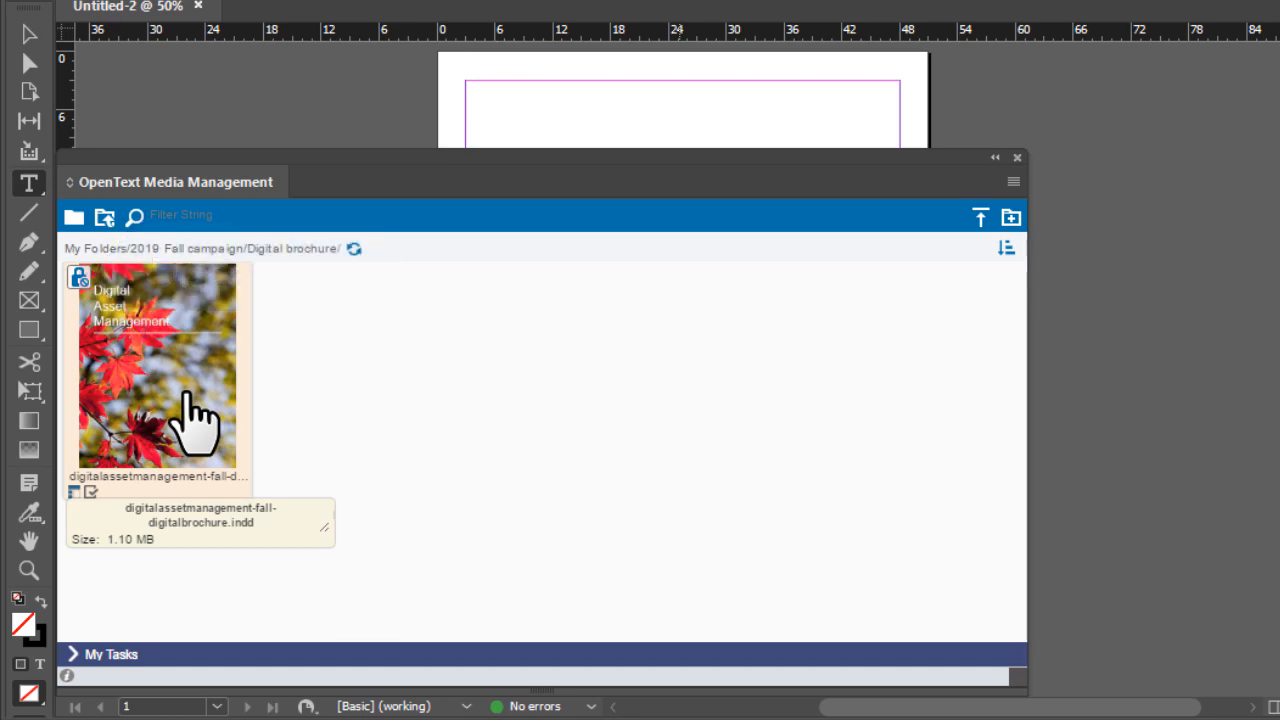
{"action": "left_click", "coordinate": [157, 370]}
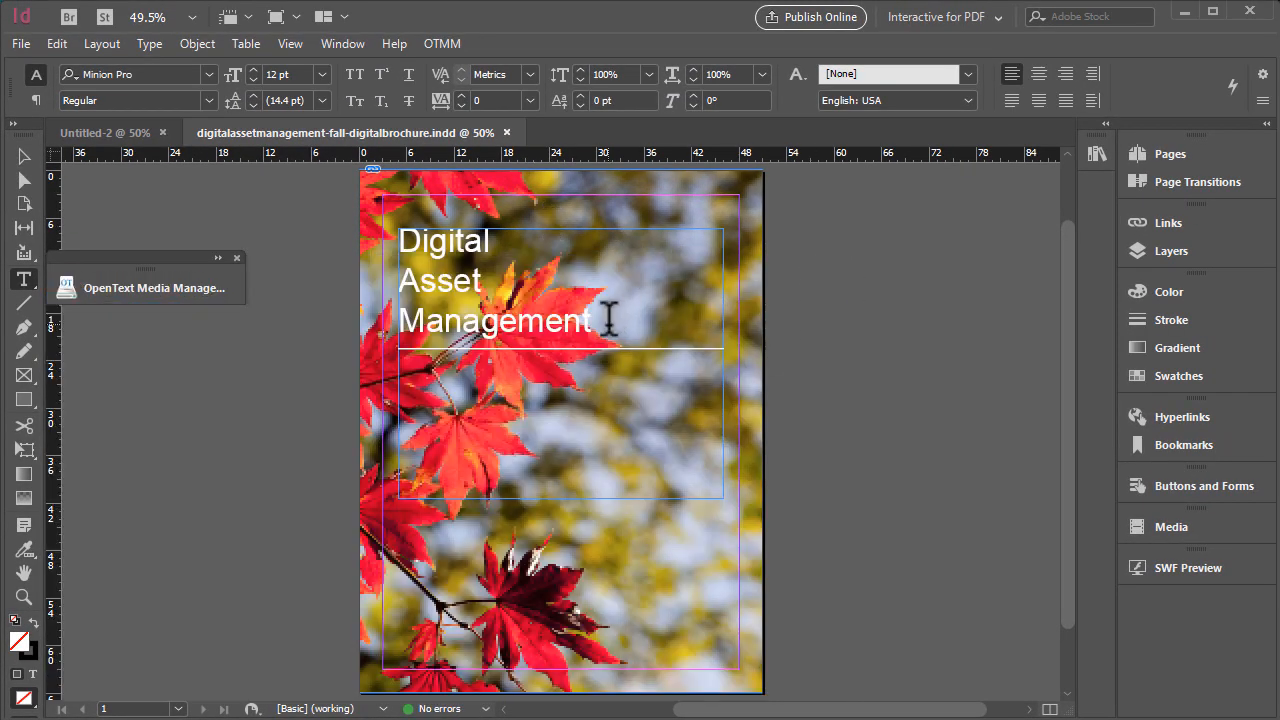
Bring back the OpenText Media Management panel and select the brochure asset.
{"action": "left_click", "coordinate": [19, 43]}
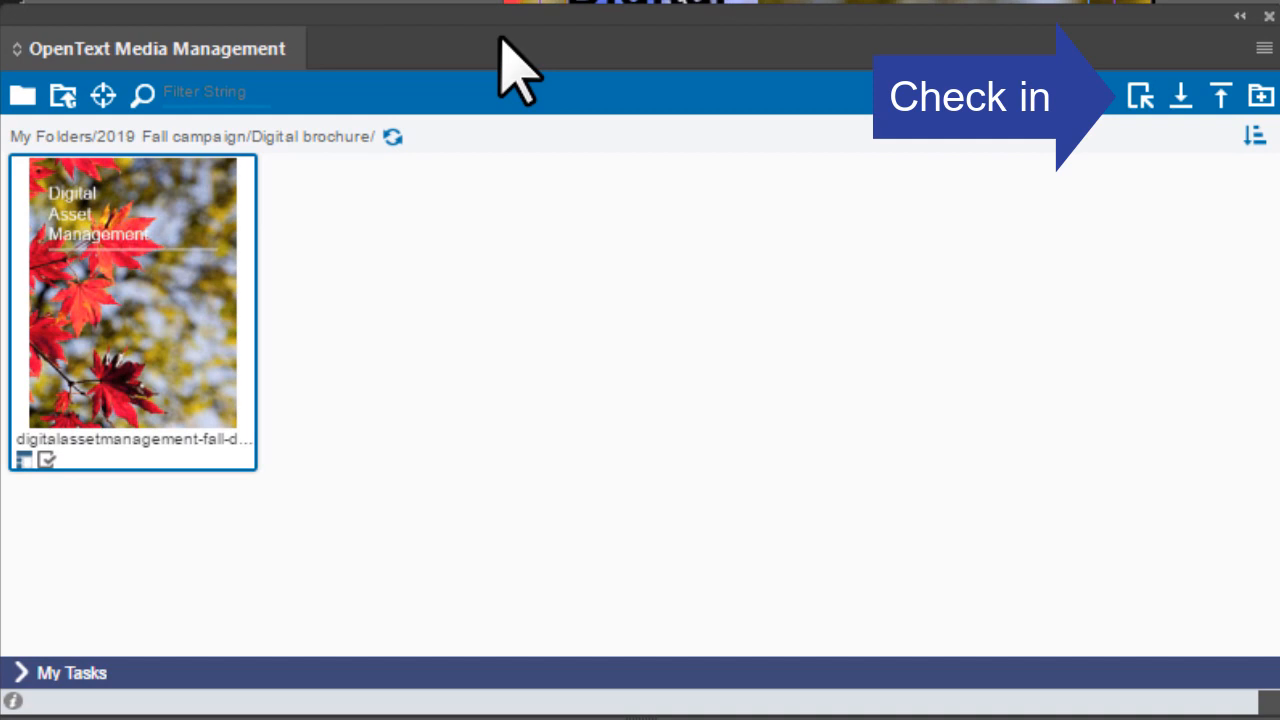
{"action": "left_click", "coordinate": [1140, 96]}
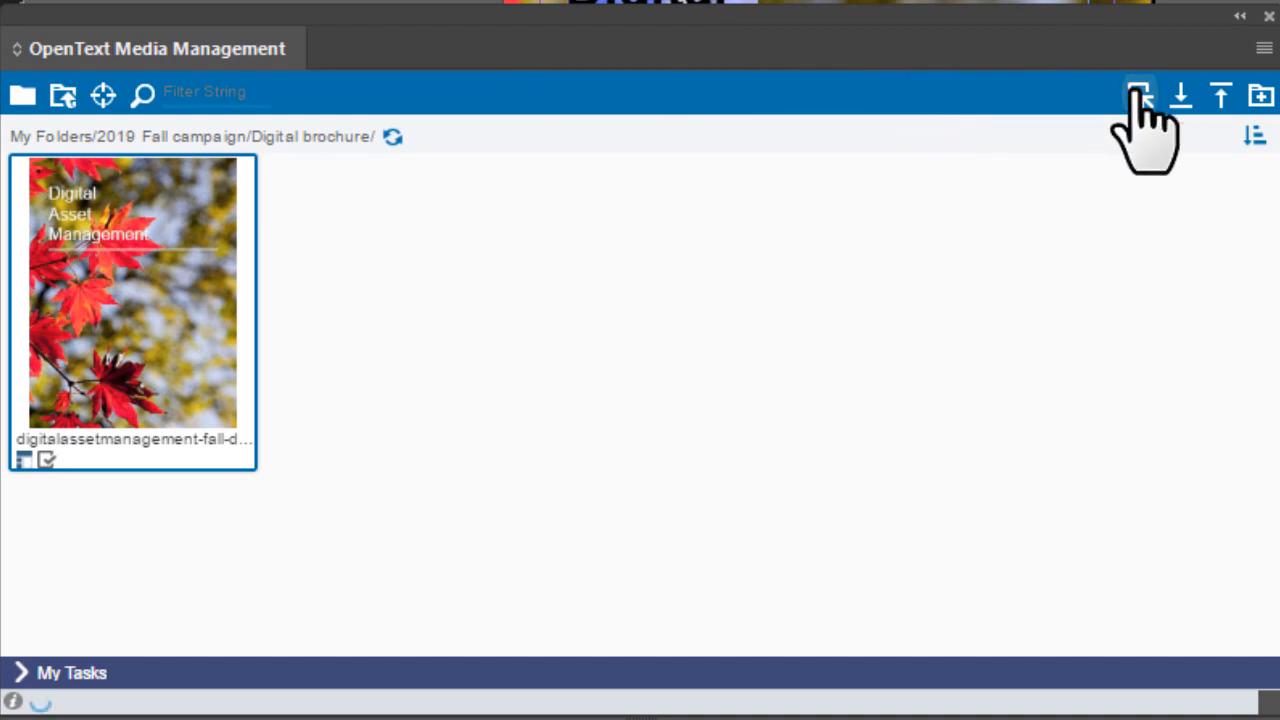
Start check-in and import the linked autumn leaves JPG with its brochure comment.
{"action": "left_click", "coordinate": [1140, 95]}
{"action": "type", "text": "For 2019 Fall di"}
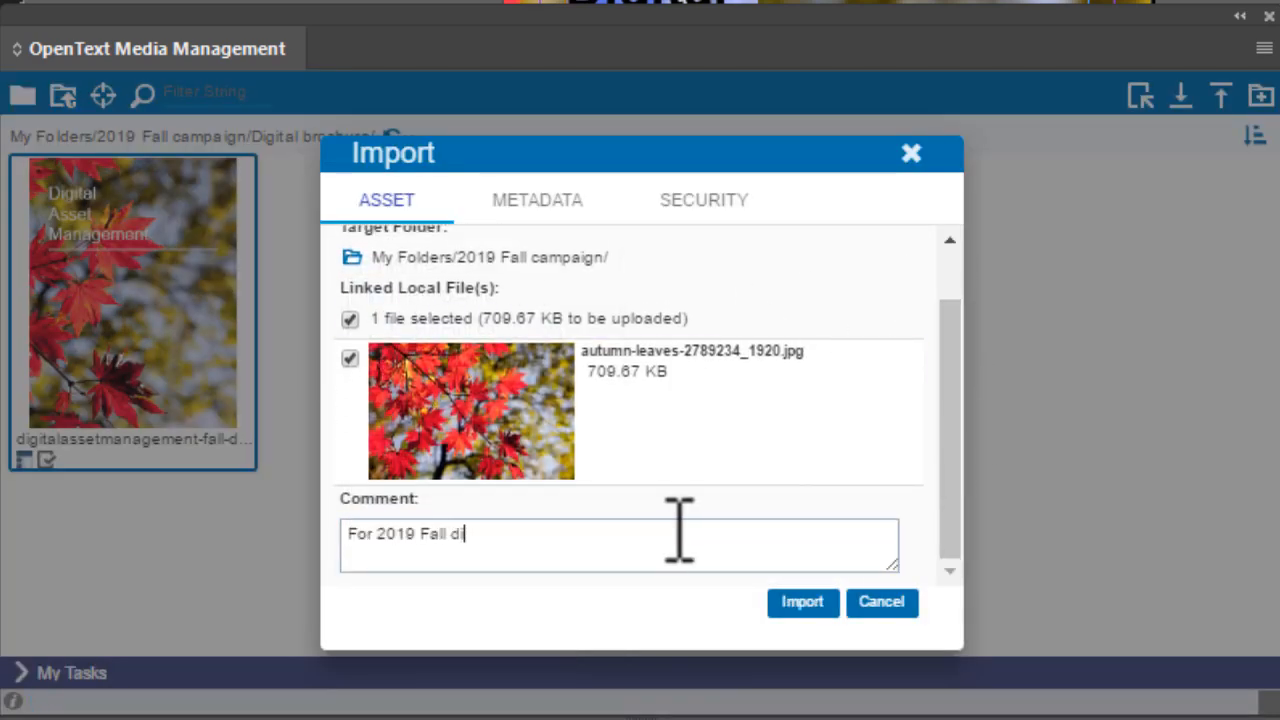
{"action": "left_click", "coordinate": [802, 601]}
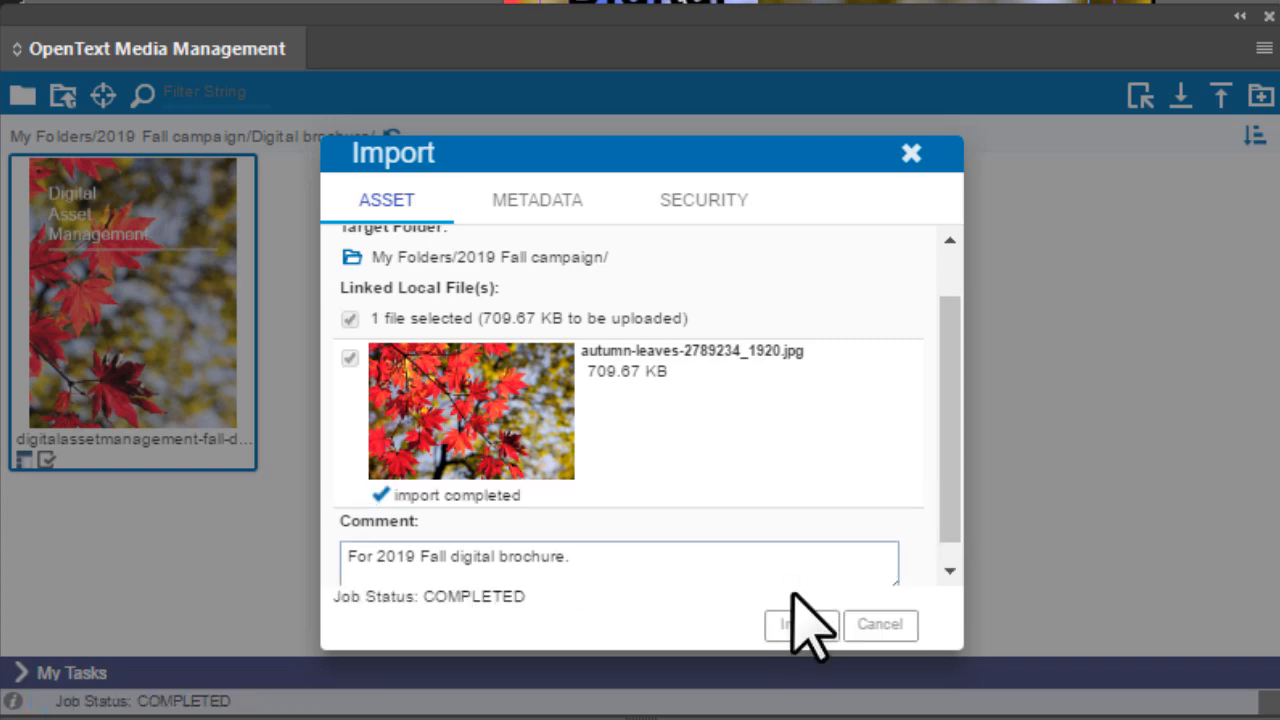
Include a PDF rendition using the Smallest File Size preset.
{"action": "left_click", "coordinate": [800, 624]}
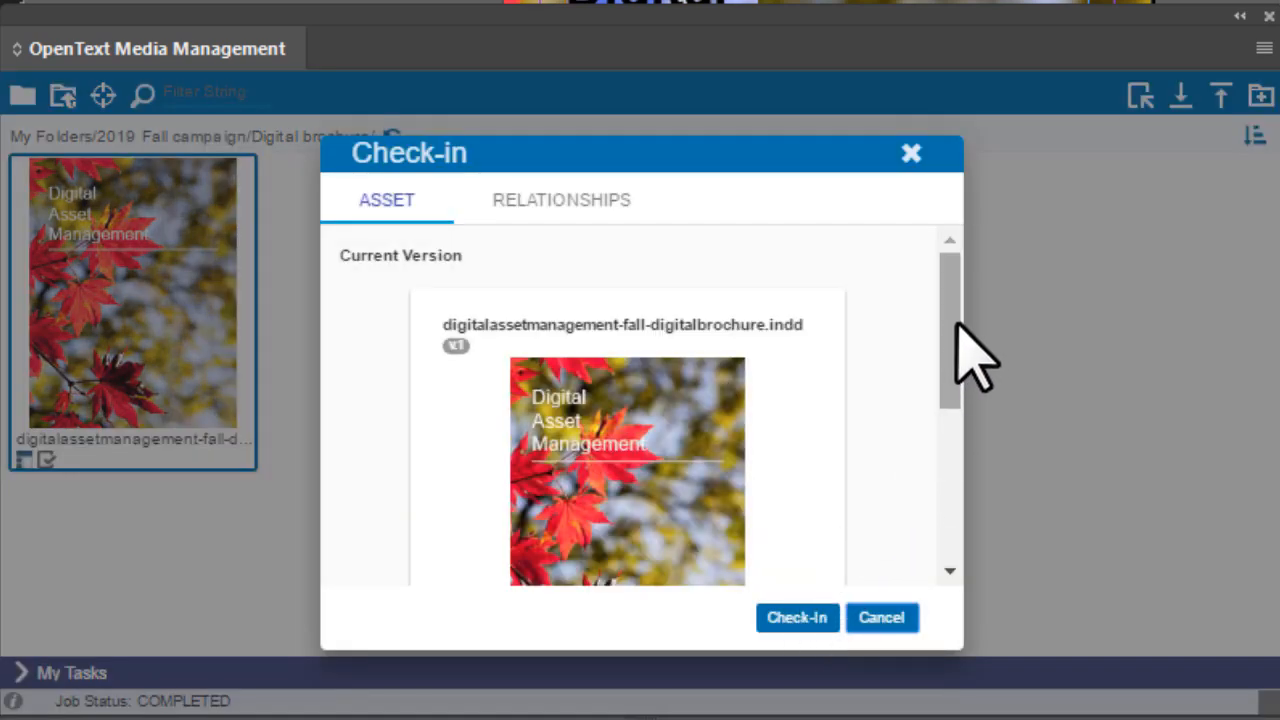
{"action": "scroll", "scroll_direction": "down", "scroll_amount": 3}
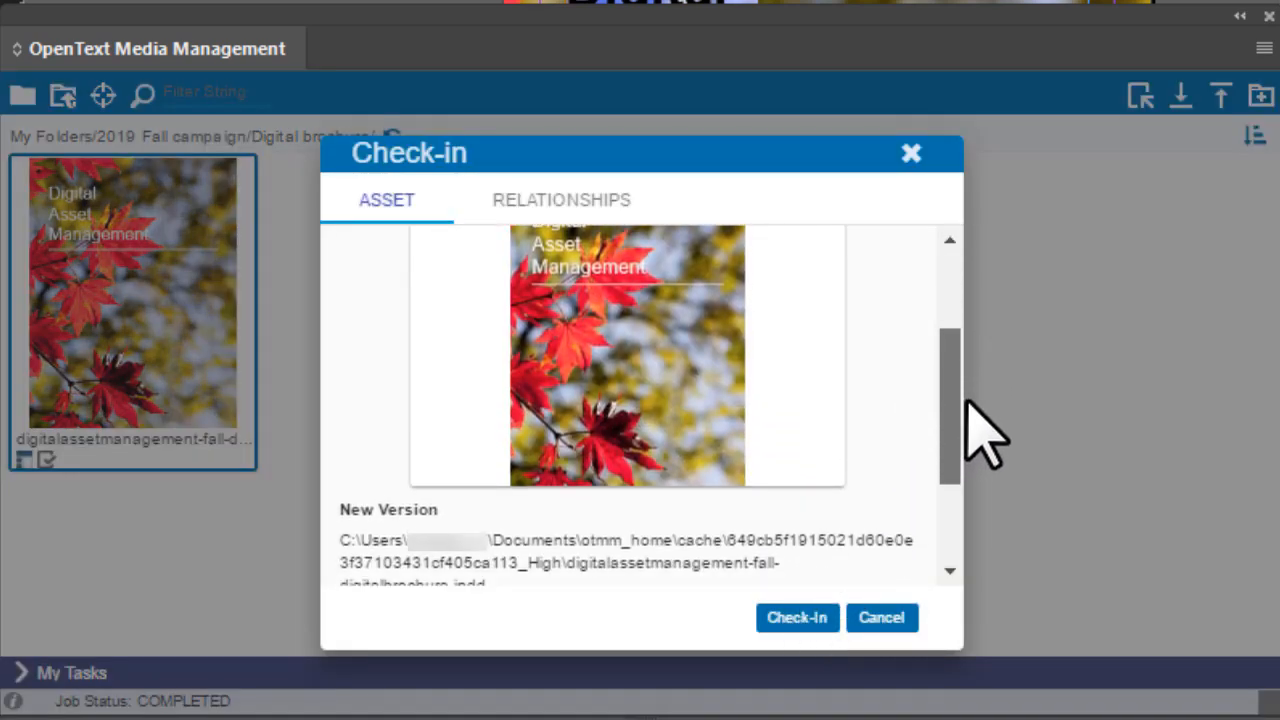
{"action": "scroll", "scroll_direction": "down", "scroll_amount": 3}
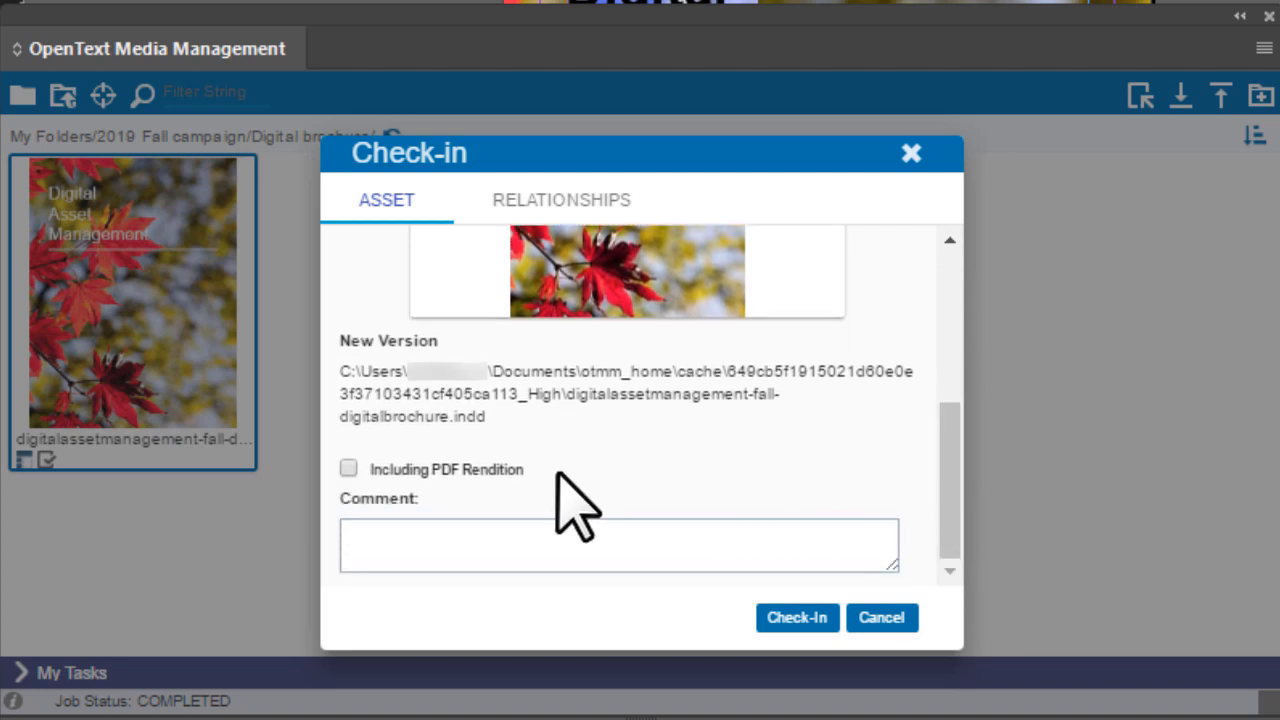
{"action": "left_click", "coordinate": [349, 468]}
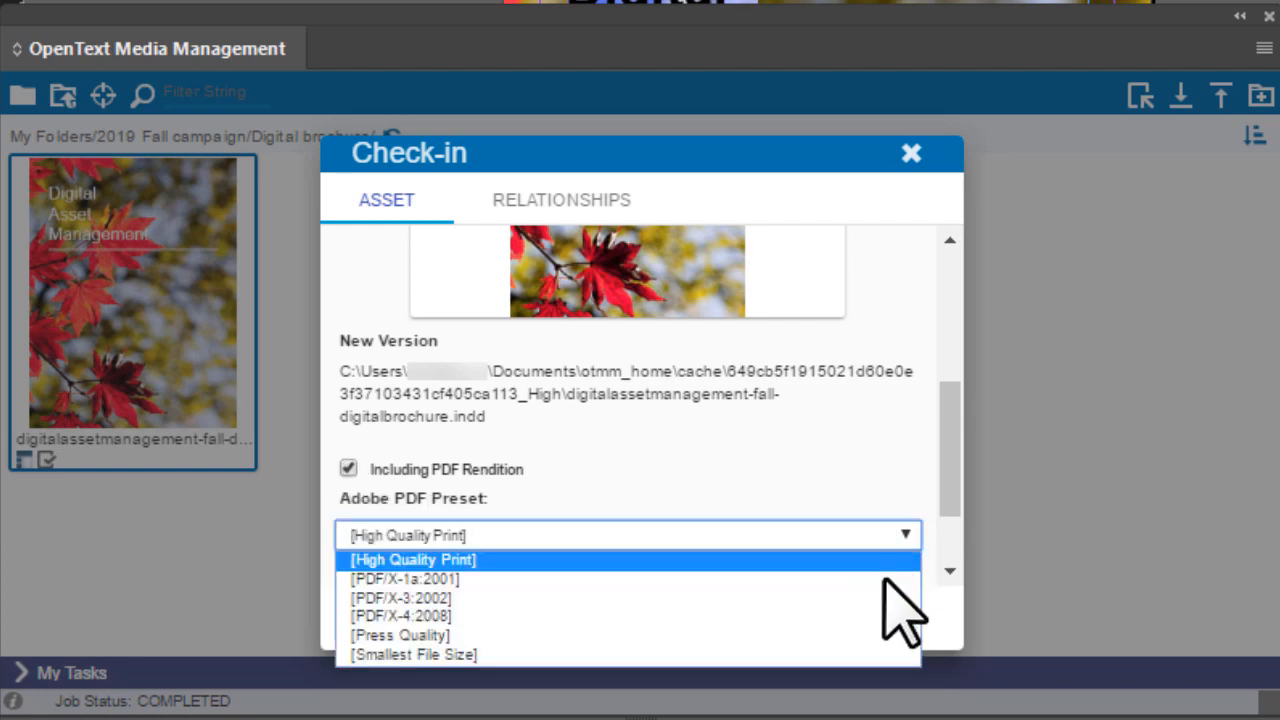
{"action": "left_click", "coordinate": [413, 654]}
{"action": "type", "text": "Bolded title."}
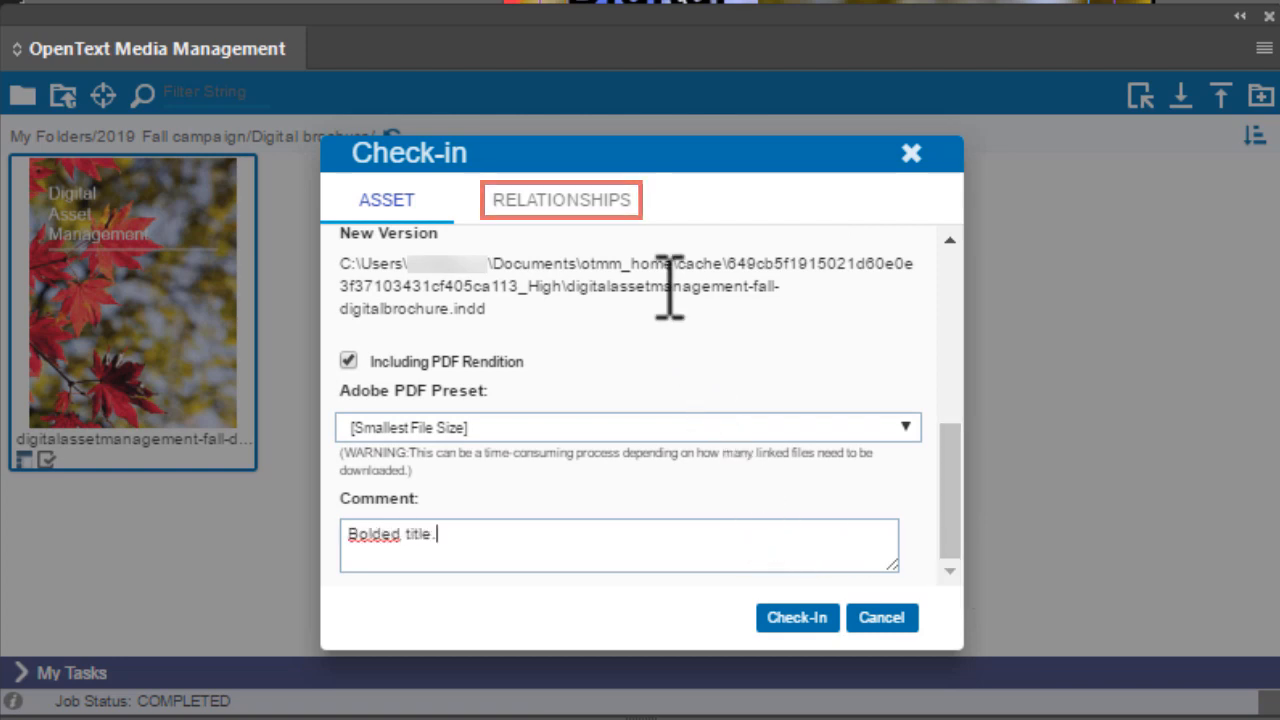
Review the autumn leaves image relationship, check in as version 2, and open the asset details.
{"action": "left_click", "coordinate": [561, 199]}
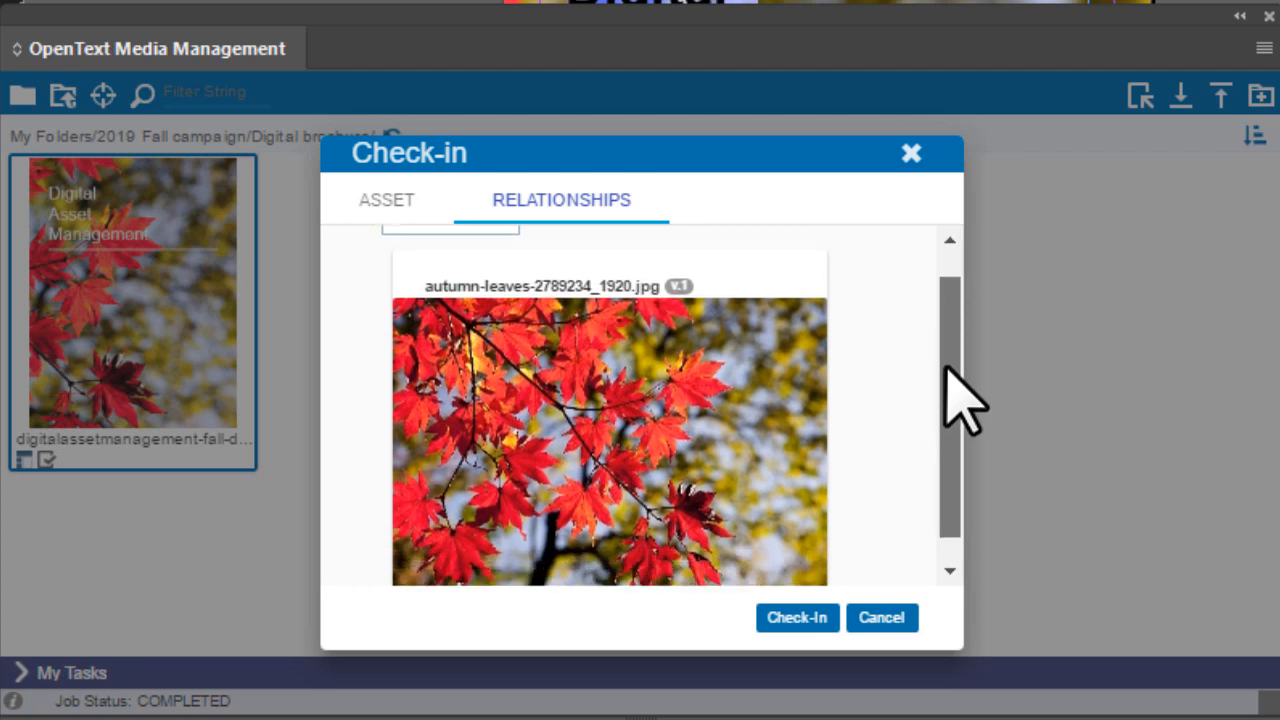
{"action": "left_click", "coordinate": [797, 617]}
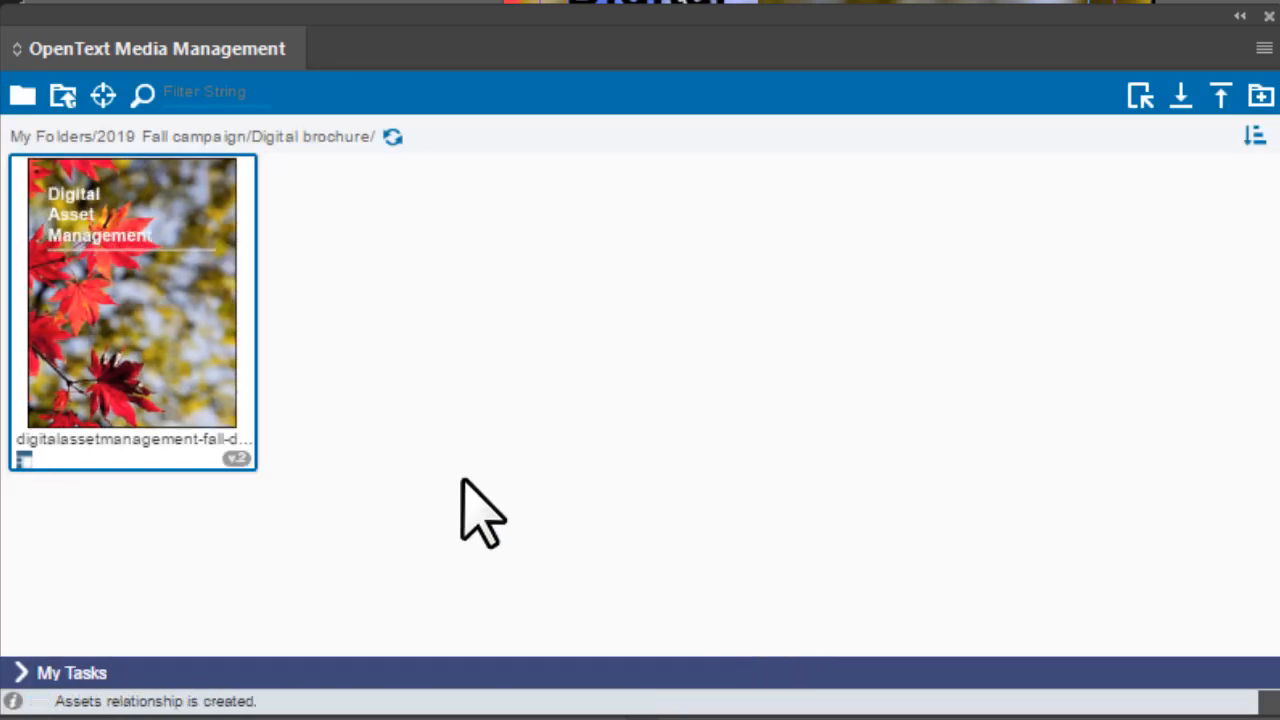
{"action": "double_click", "coordinate": [132, 295]}
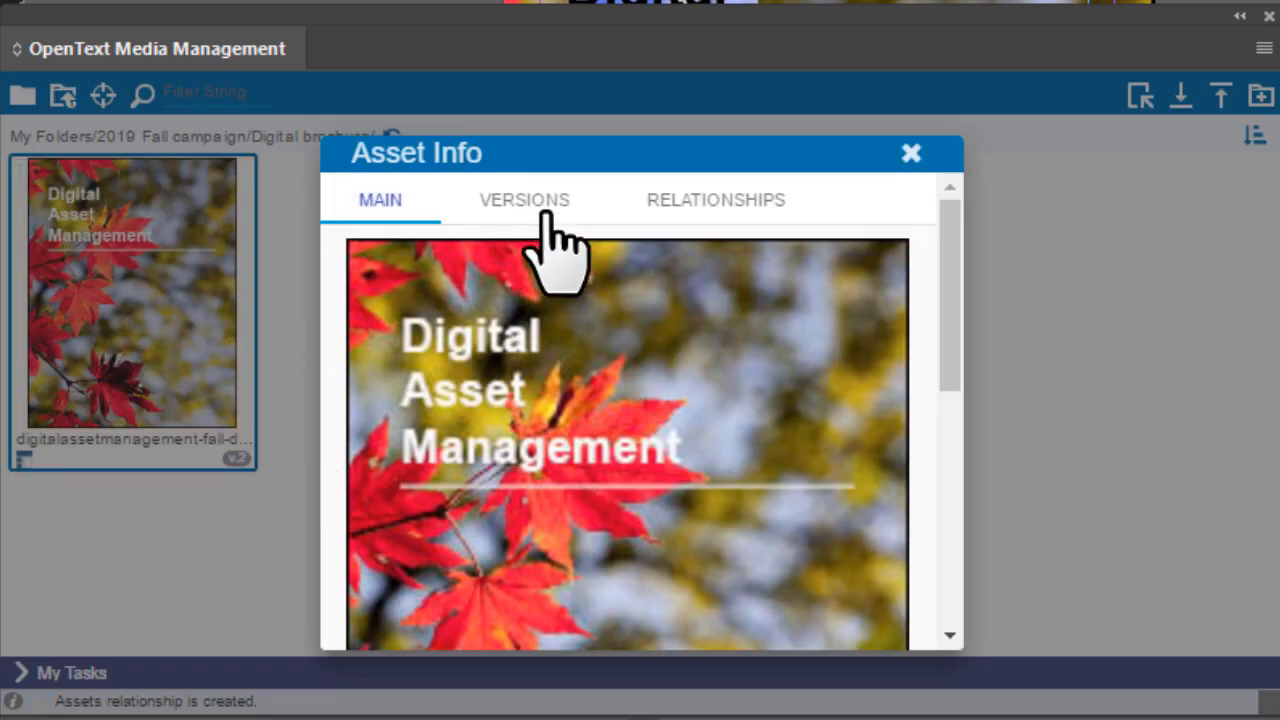